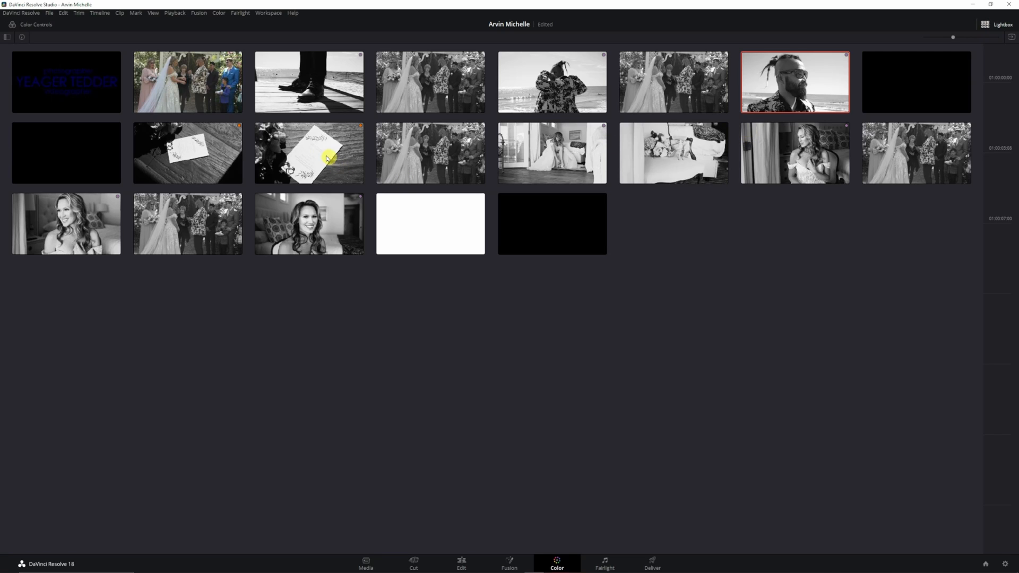
pyautogui.moveTo(180, 84)
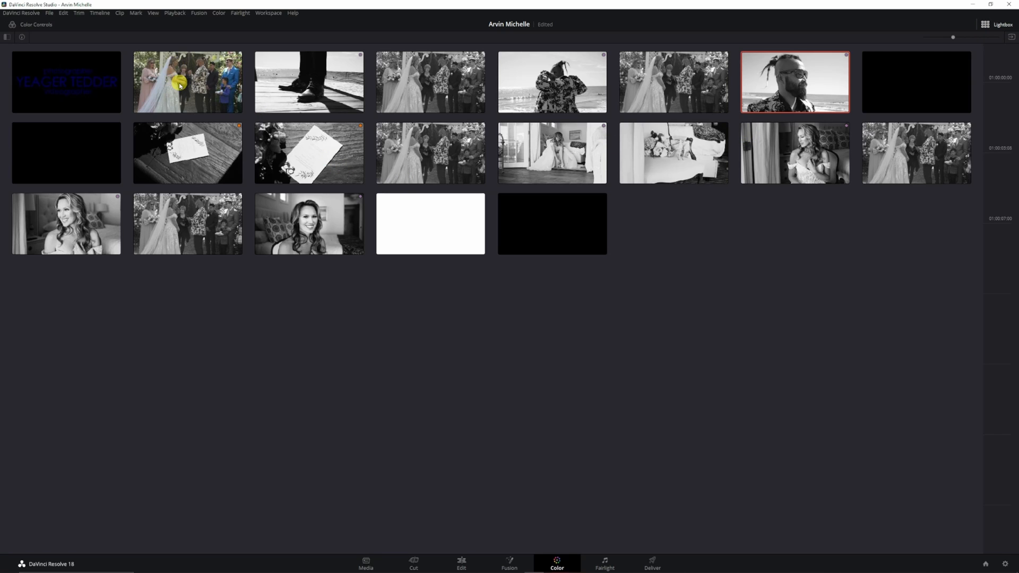
pyautogui.moveTo(259, 170)
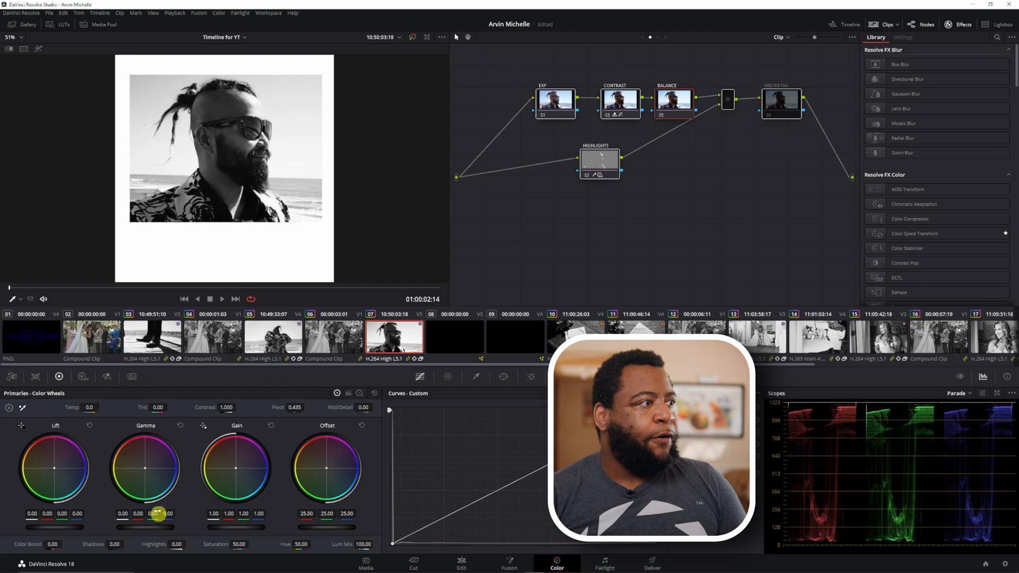
# - Switch the Color Wheels palette from Primaries to HDR Wheels (Dark, Shadow, Light, Global zones)
pyautogui.click(81, 378)
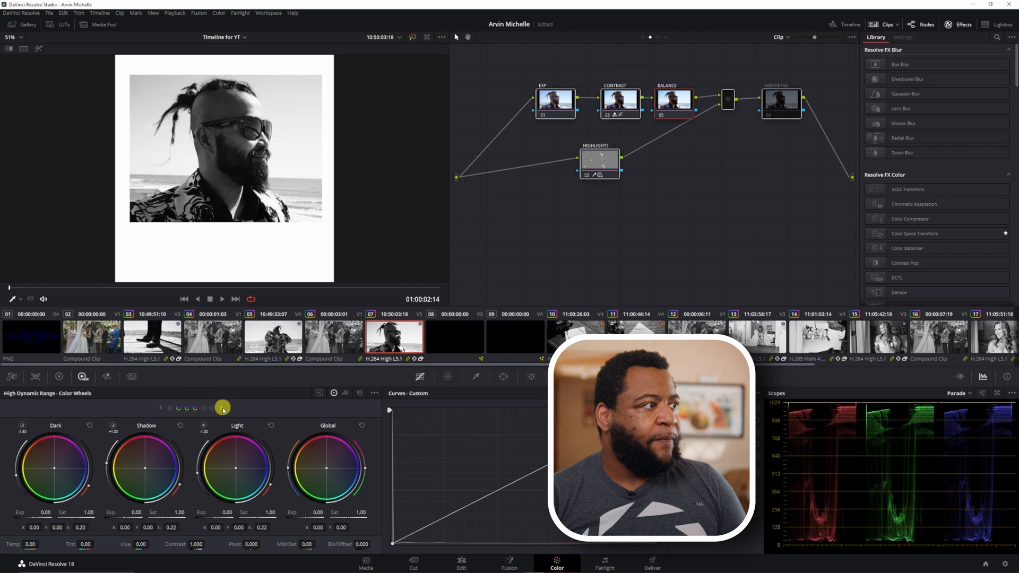
pyautogui.click(222, 408)
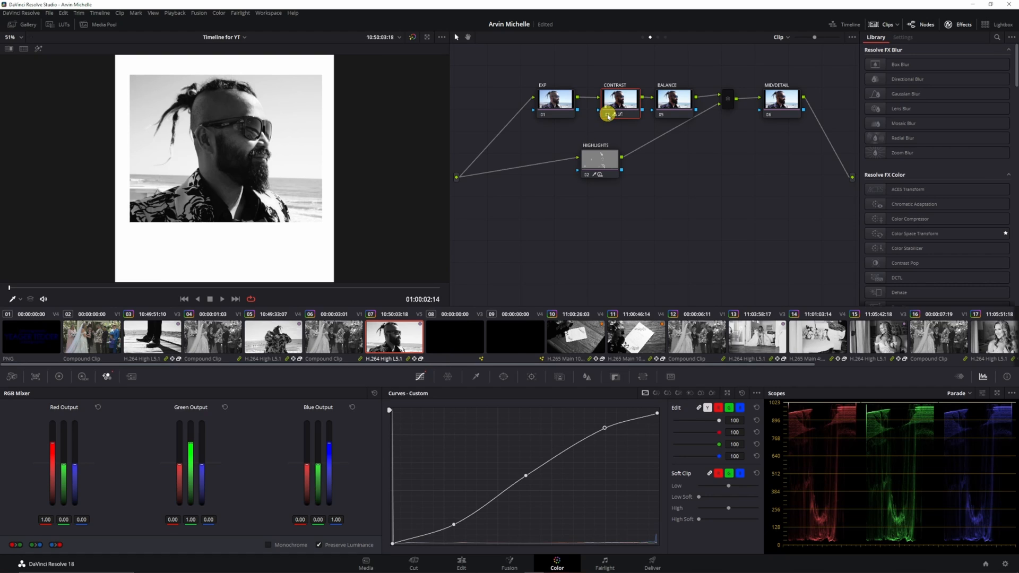
pyautogui.moveTo(606, 116)
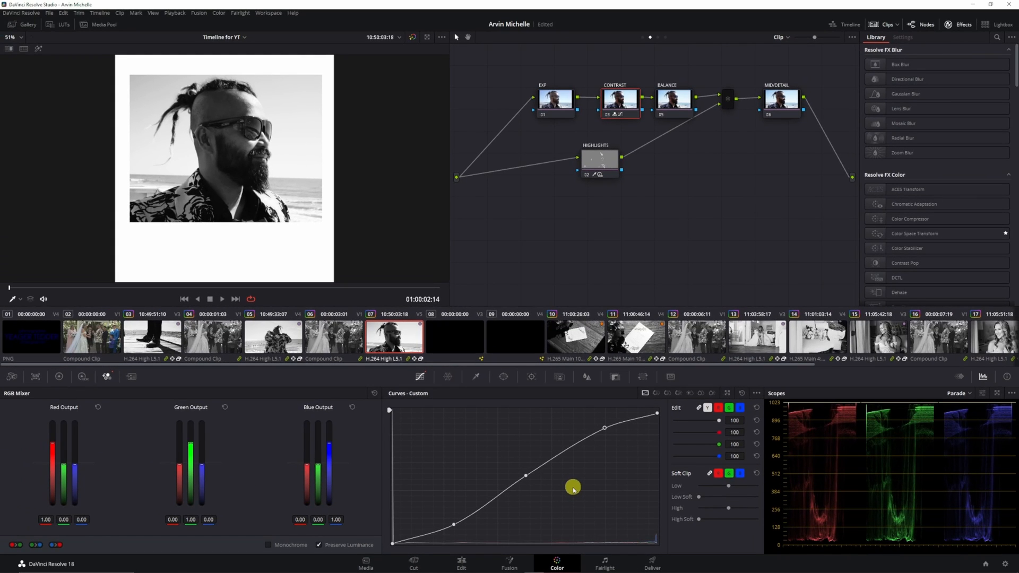
# - Step through clips 10, 11 and 12 to land on the roses and heels clip
pyautogui.click(574, 337)
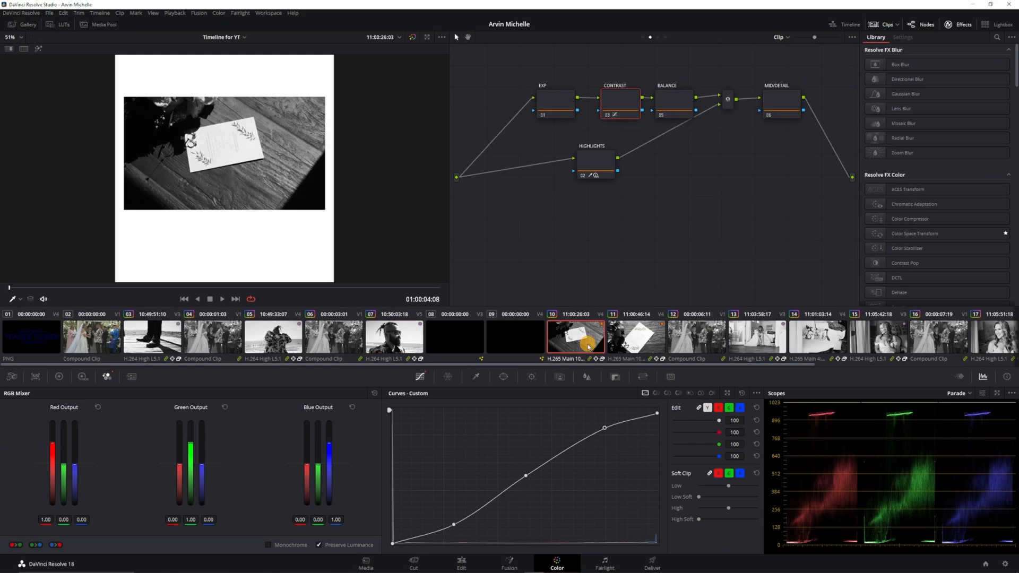
pyautogui.click(636, 337)
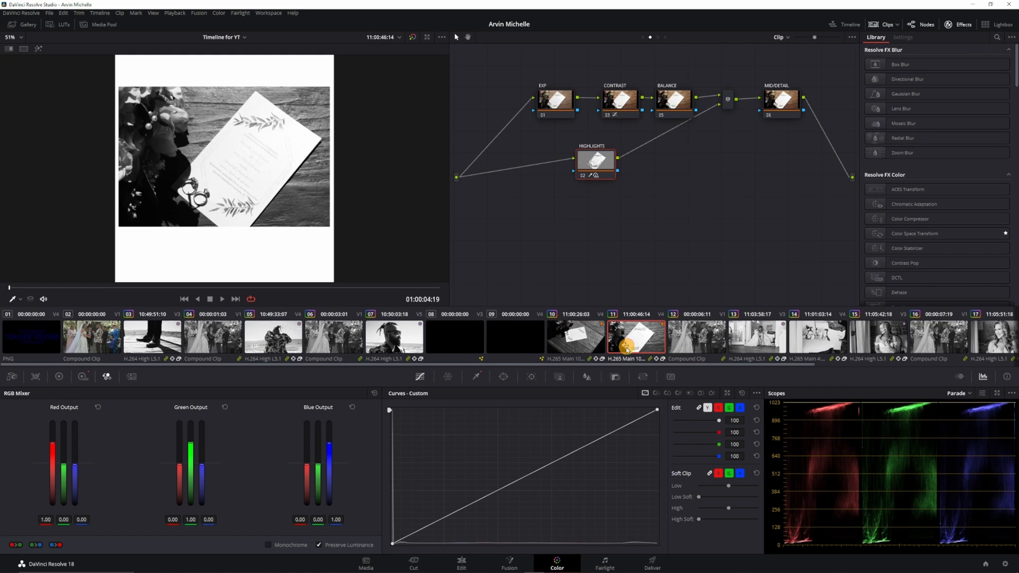
pyautogui.click(696, 336)
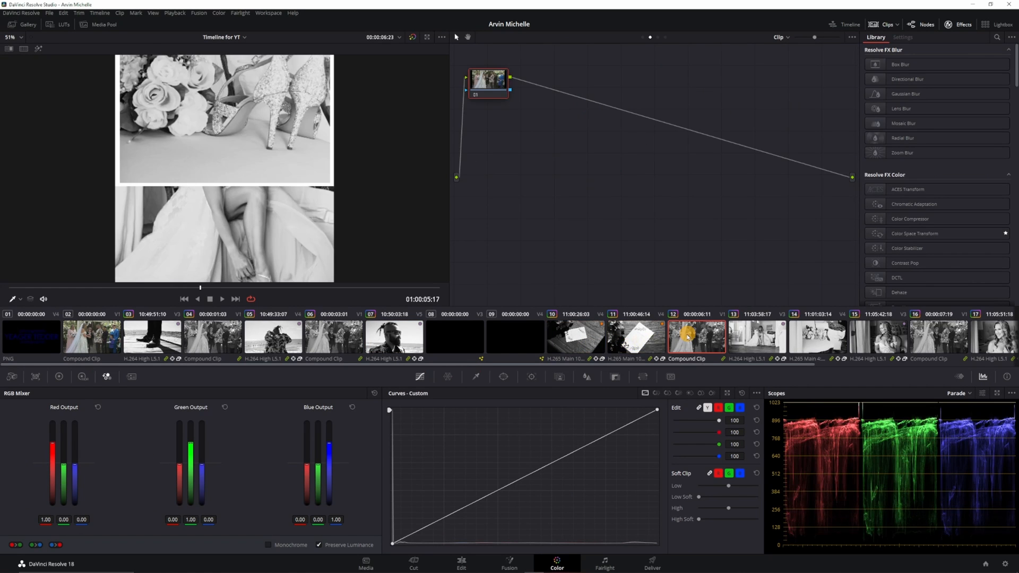